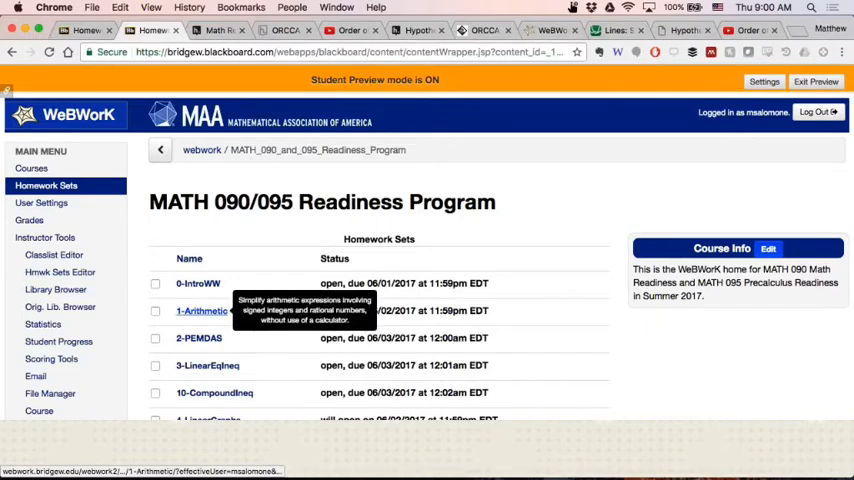
pyautogui.moveTo(199, 338)
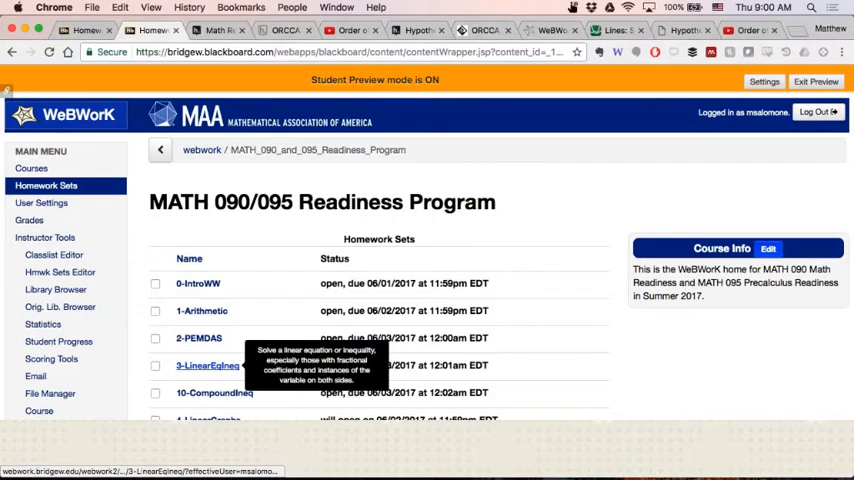
pyautogui.moveTo(214, 392)
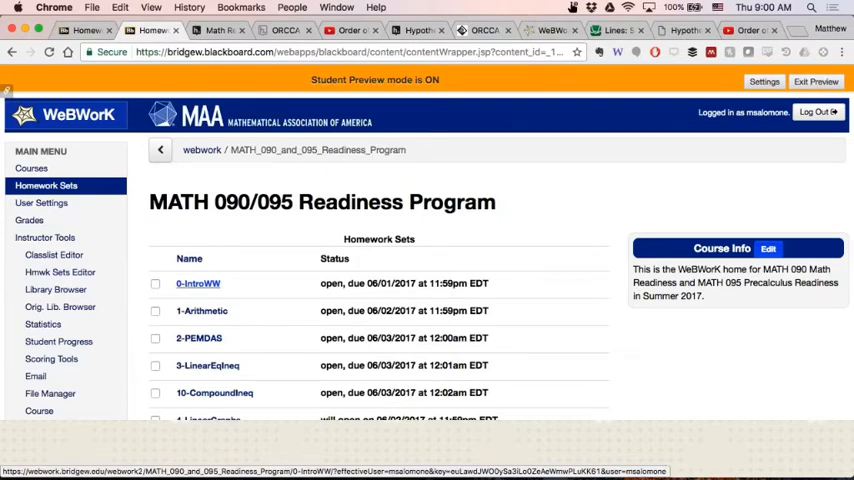
# - Open the 0-IntroWW homework set from the WeBWorK set list
pyautogui.click(198, 283)
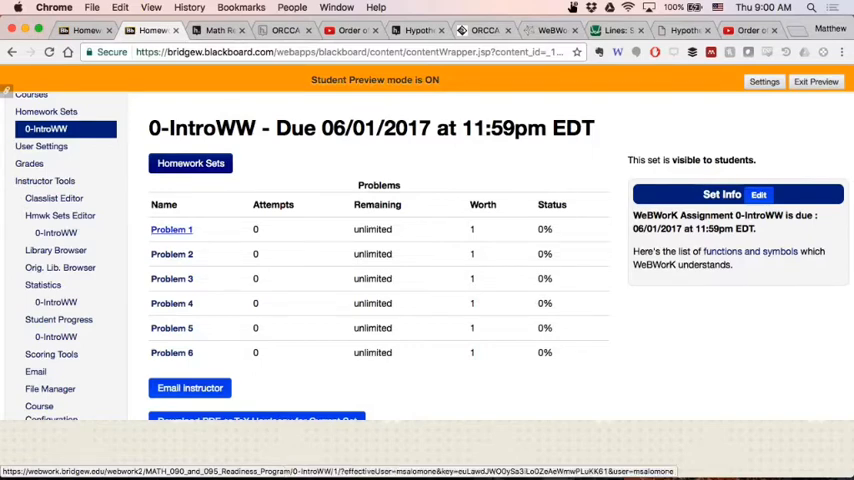
# - Open Problem 1 and scroll through its answer-entry instructions
pyautogui.click(171, 229)
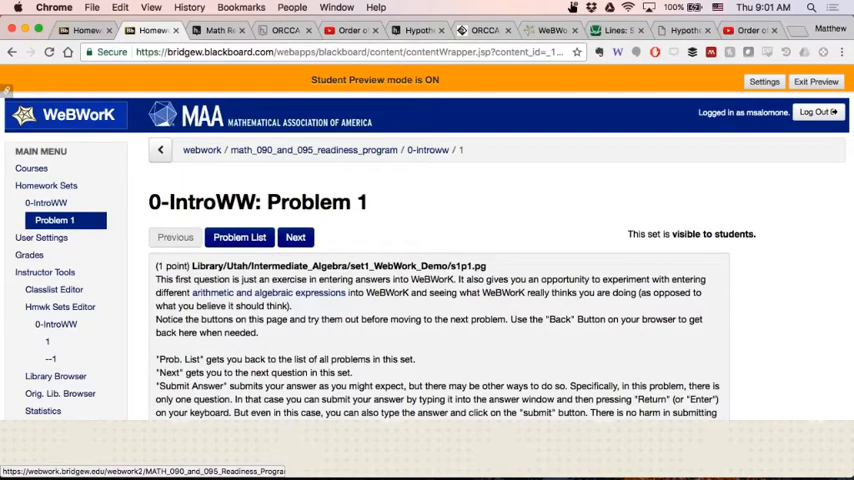
pyautogui.scroll(-3)
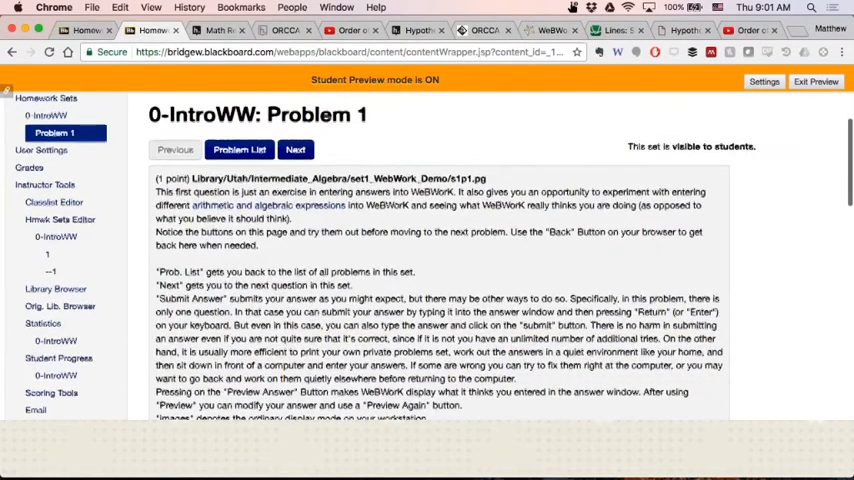
pyautogui.scroll(-3)
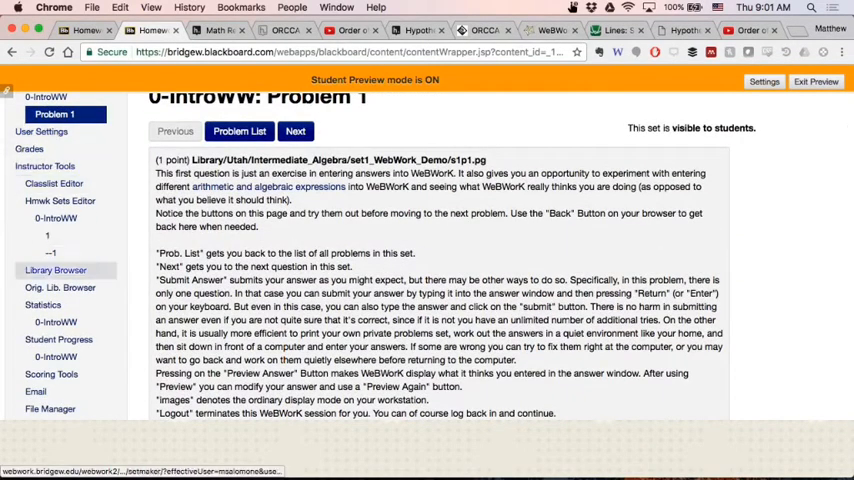
pyautogui.scroll(-3)
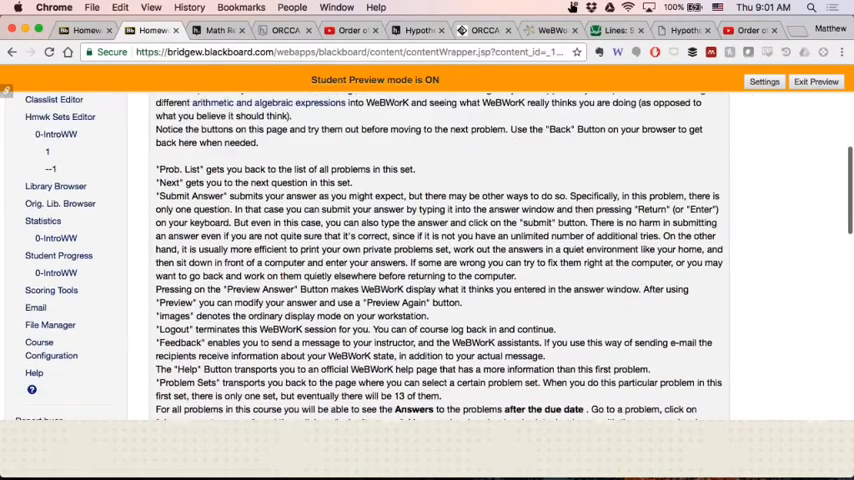
pyautogui.scroll(-3)
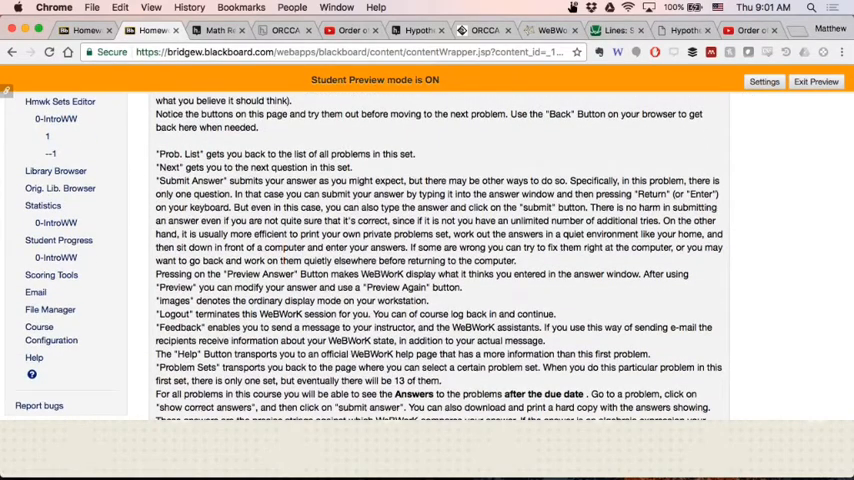
pyautogui.scroll(-3)
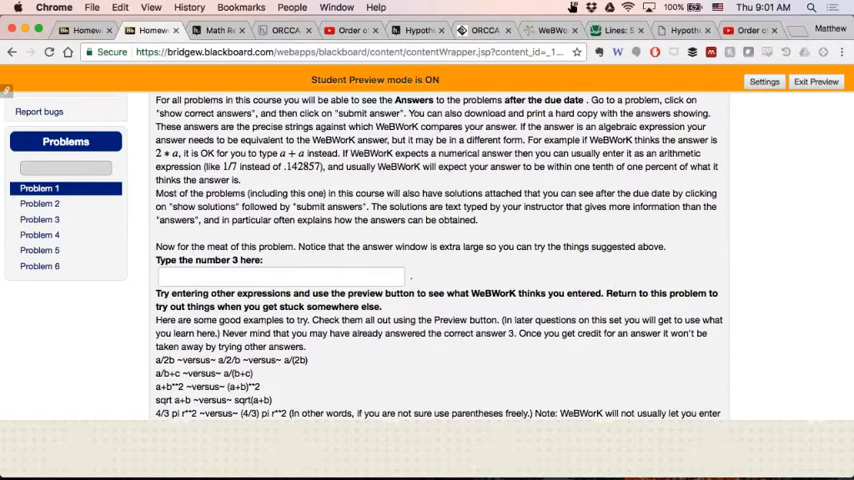
# - Enter 3, then preview x+2y in Problem 1 to see it rendered as x + 2y
pyautogui.write('3')
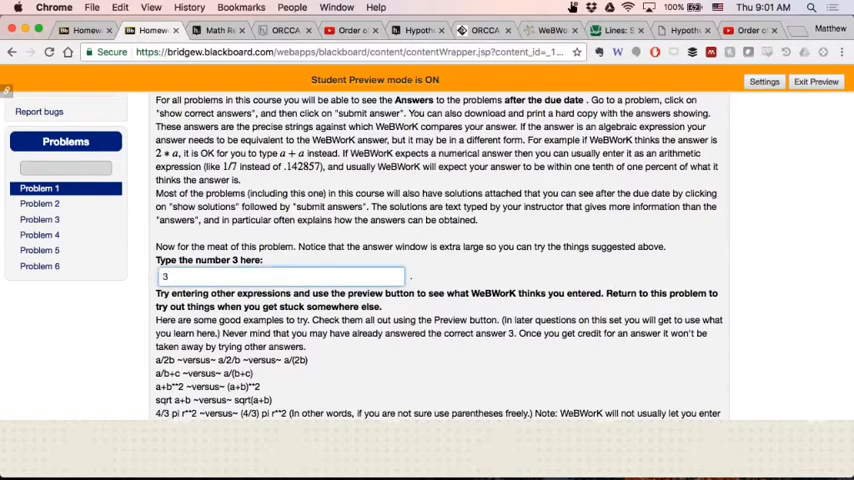
pyautogui.scroll(-3)
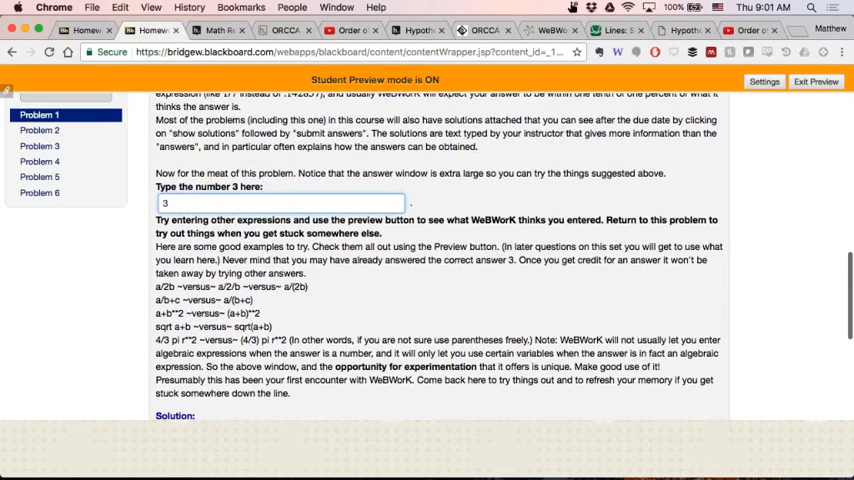
pyautogui.scroll(-3)
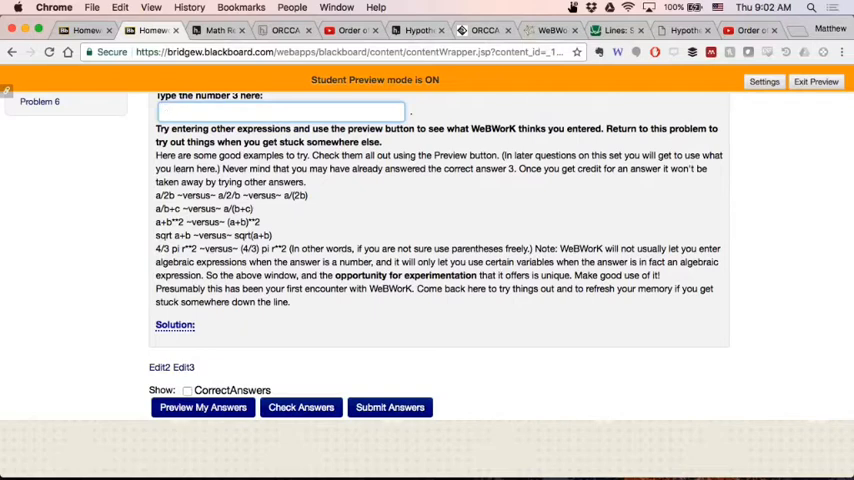
pyautogui.write('x+')
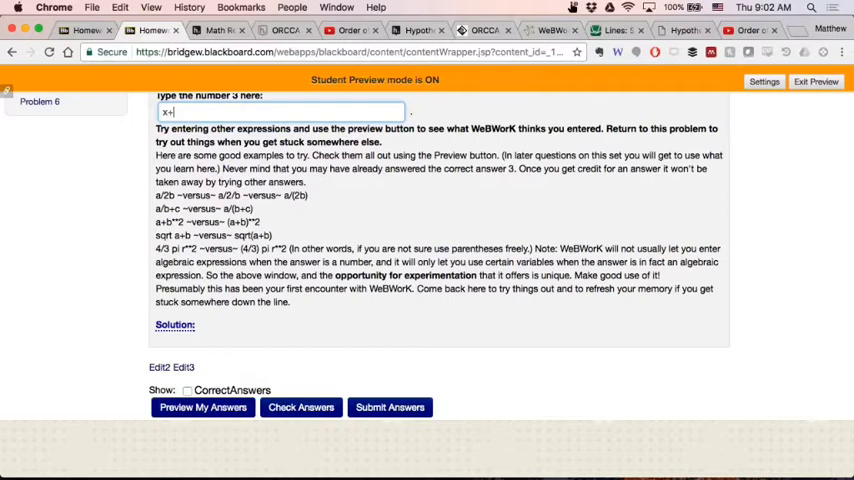
pyautogui.write('2y')
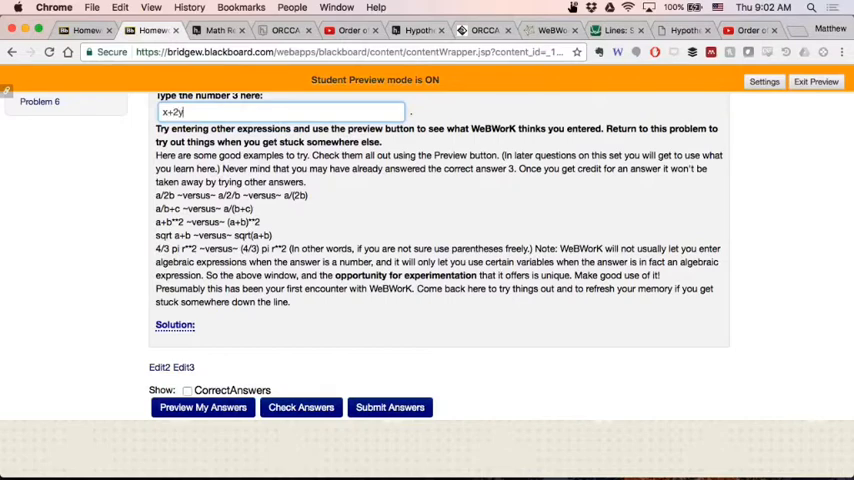
pyautogui.click(203, 407)
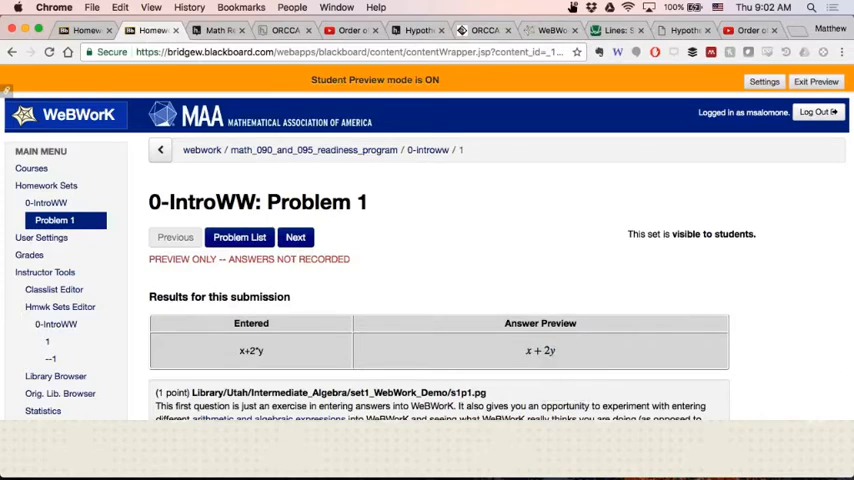
# - Enter a/b+c in Problem 1's answer box to check it reads as (a/b)+c
pyautogui.scroll(-3)
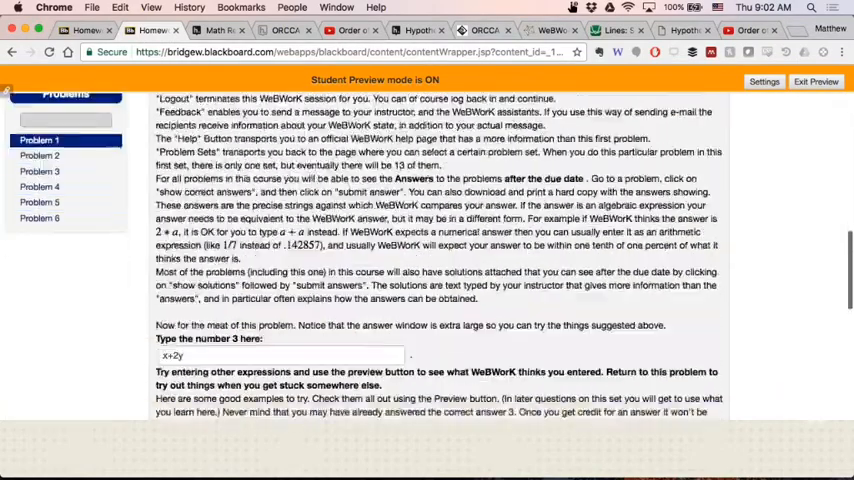
pyautogui.scroll(-3)
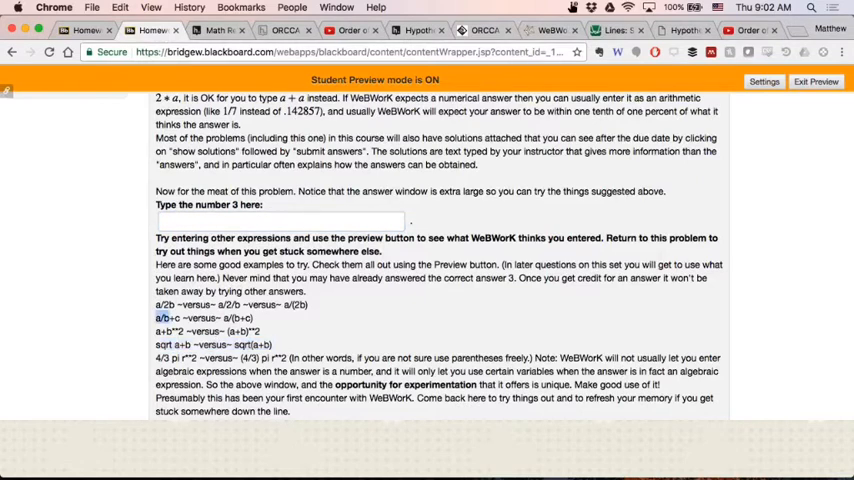
pyautogui.click(280, 220)
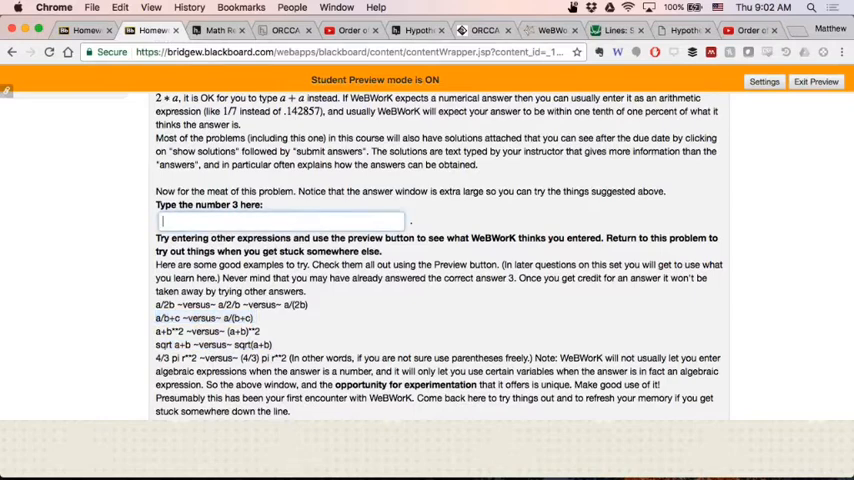
pyautogui.write('a/b+c')
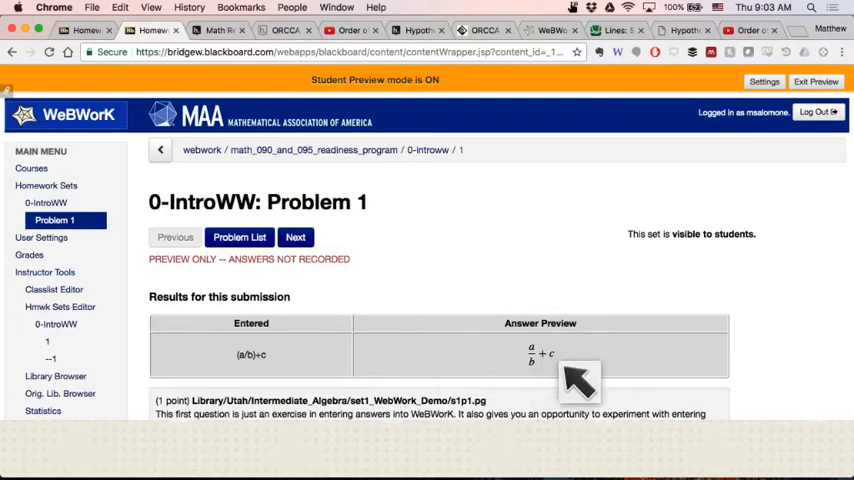
pyautogui.moveTo(573, 380)
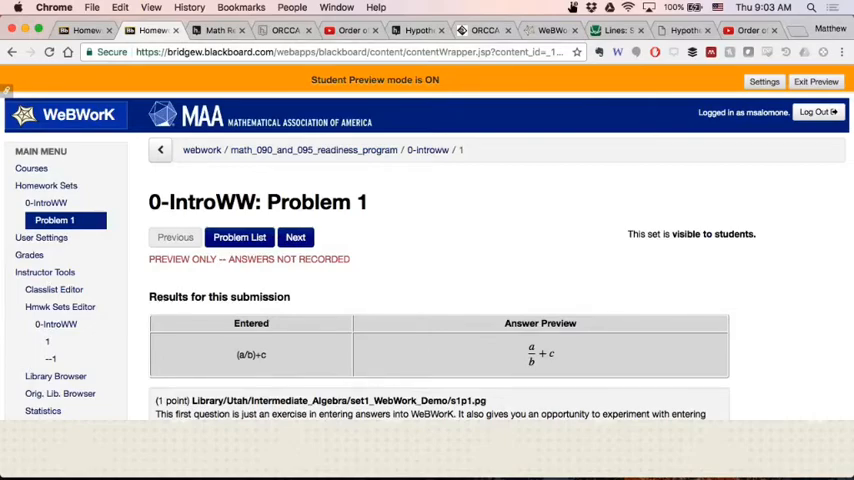
pyautogui.scroll(-3)
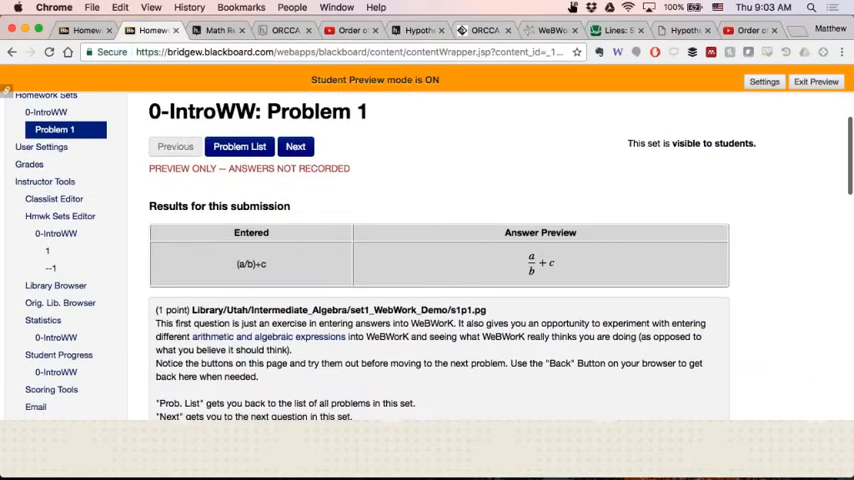
pyautogui.scroll(-3)
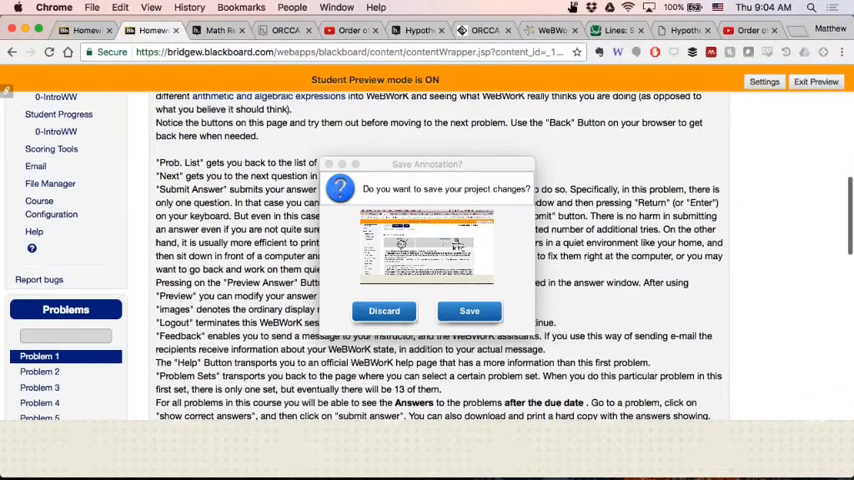
pyautogui.click(384, 310)
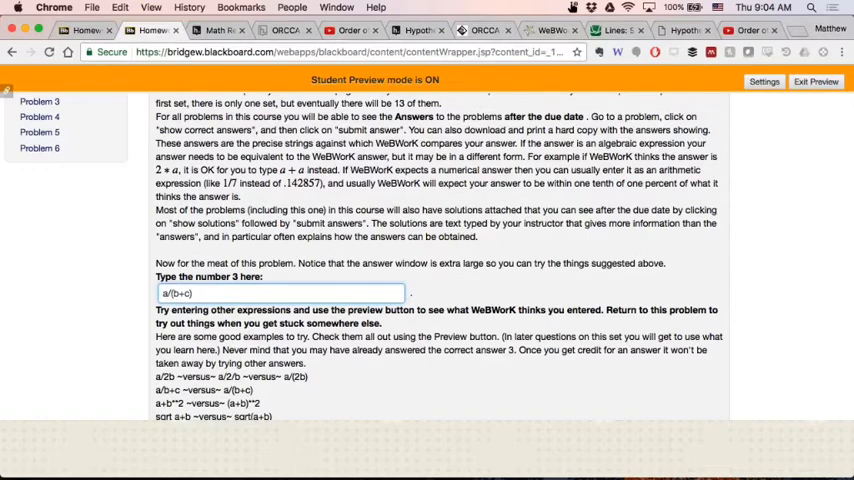
pyautogui.scroll(-3)
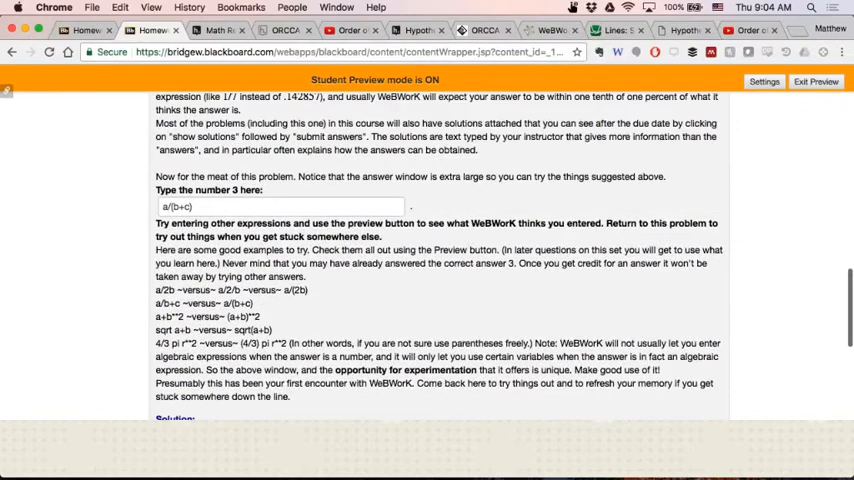
# - Start a new Problem 1 entry, typing x**2 as the first term
pyautogui.click(280, 206)
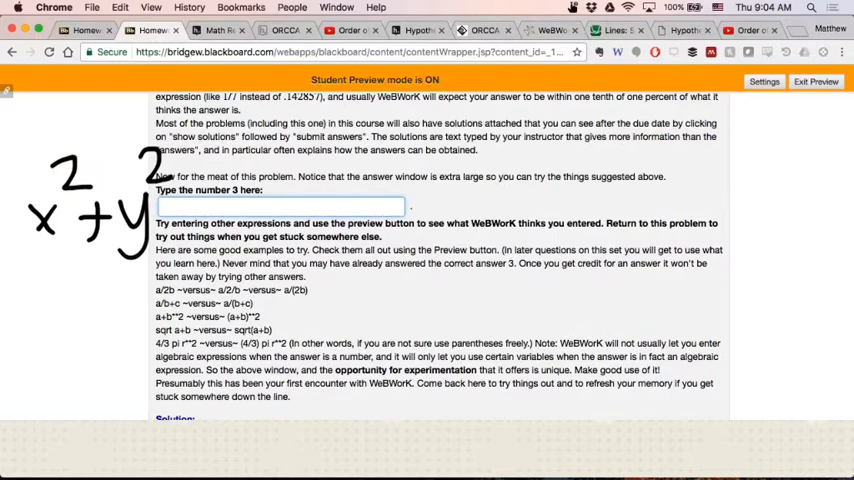
pyautogui.write('x')
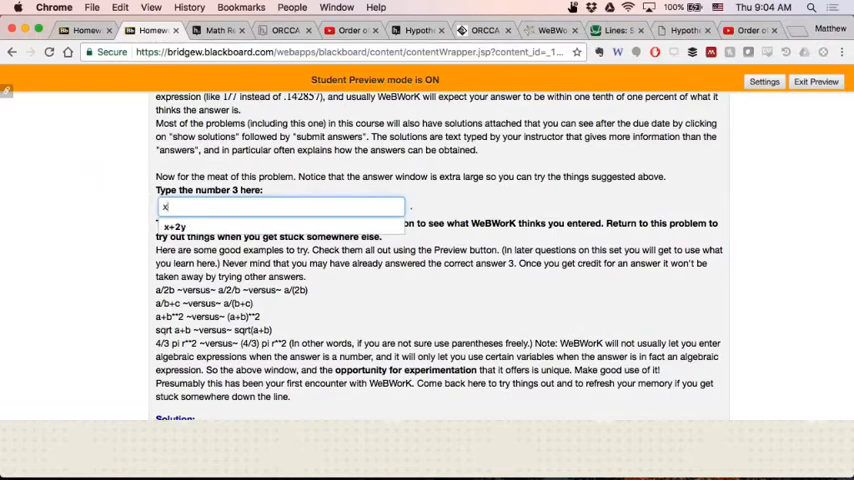
pyautogui.write('**2')
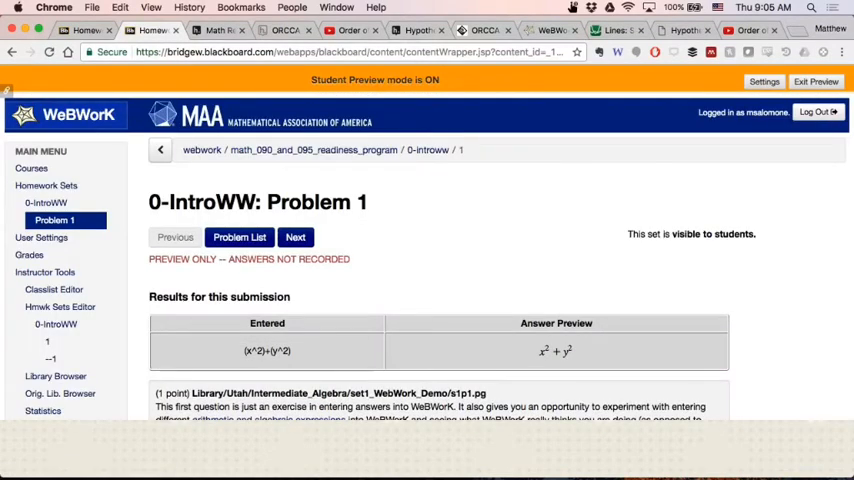
pyautogui.moveTo(590, 385)
pyautogui.write('x')
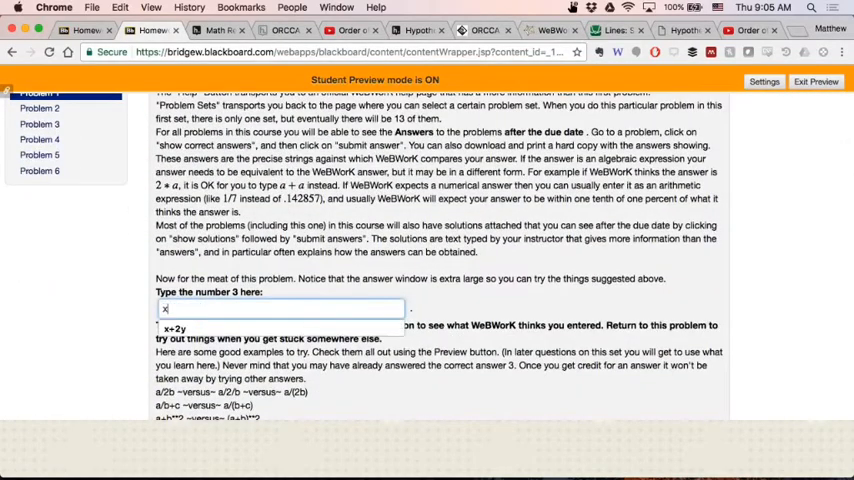
# - Complete the Problem 1 expression as x^2 + y^2 and scroll down the page
pyautogui.write('^2 +')
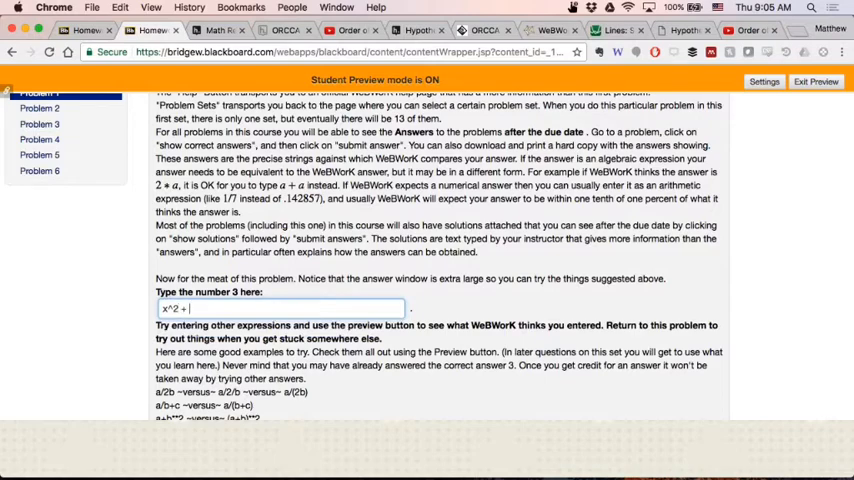
pyautogui.write('y^2')
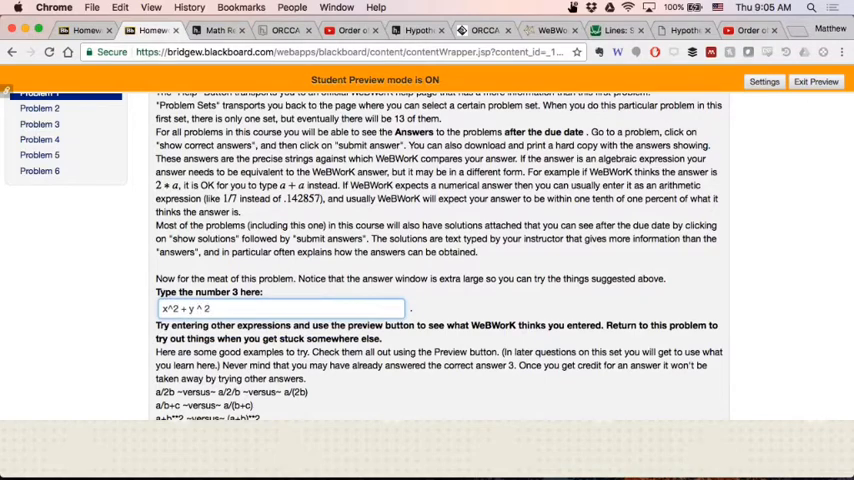
pyautogui.scroll(-3)
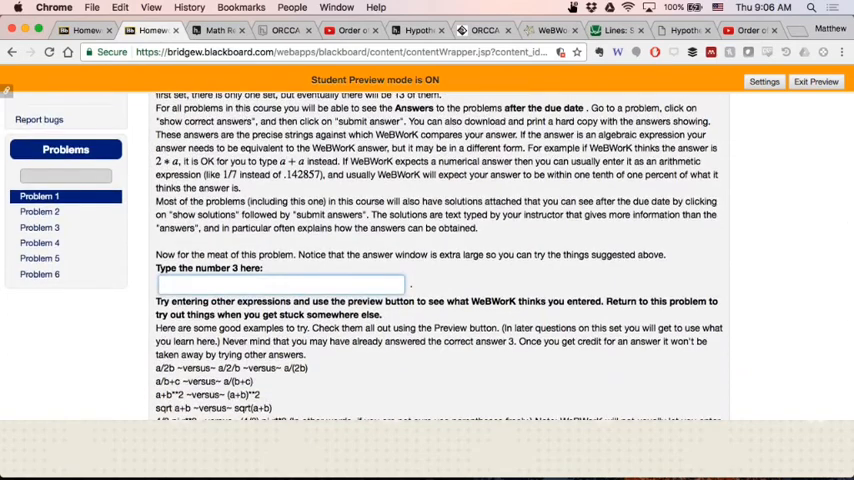
# - Scroll the sidebar down toward Problem 2 in the Problems list
pyautogui.scroll(-3)
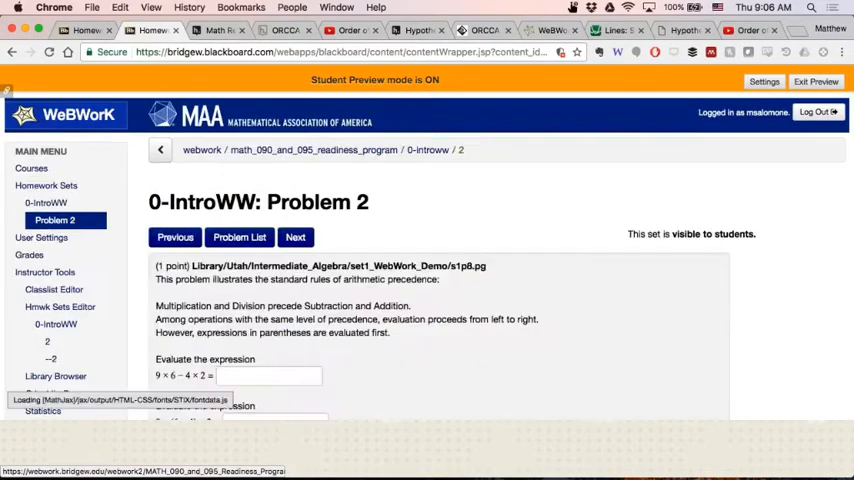
# - Answer Problem 2's three precedence expressions with 46, 36 and -18, then submit
pyautogui.scroll(-3)
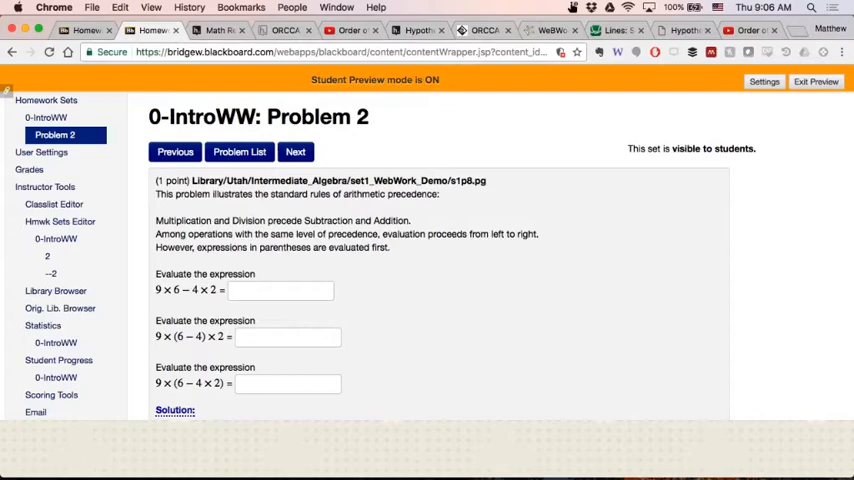
pyautogui.click(281, 290)
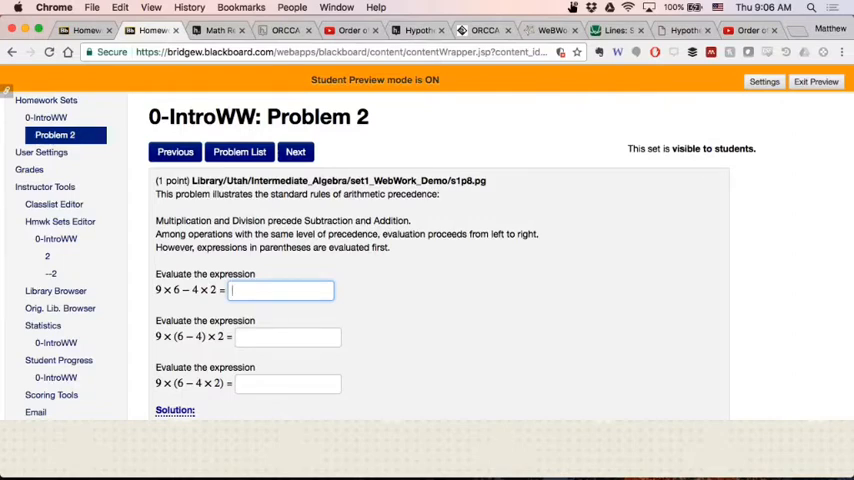
pyautogui.write('46')
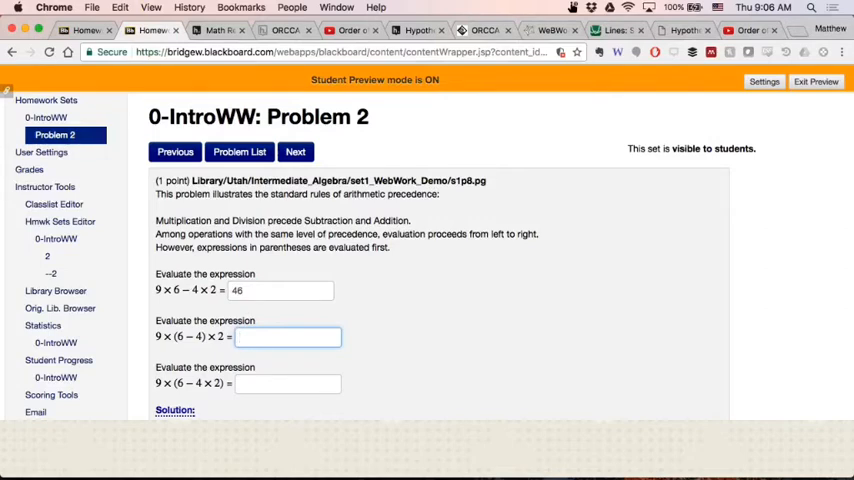
pyautogui.write('36')
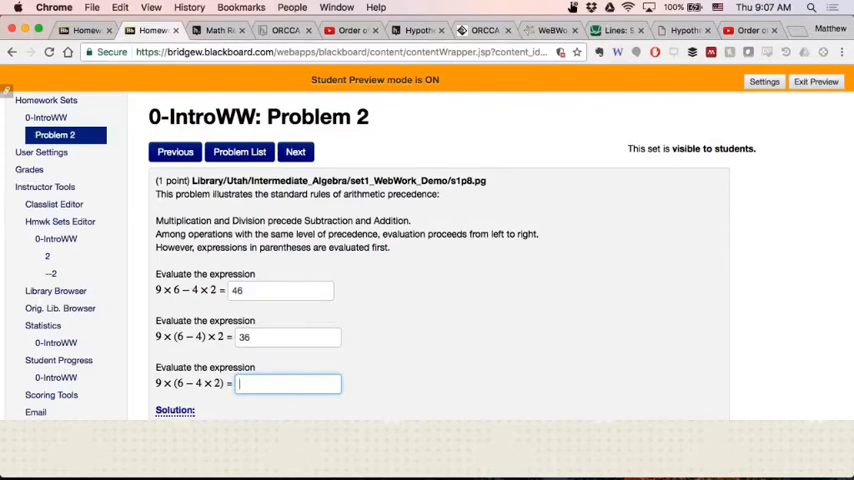
pyautogui.write('-18')
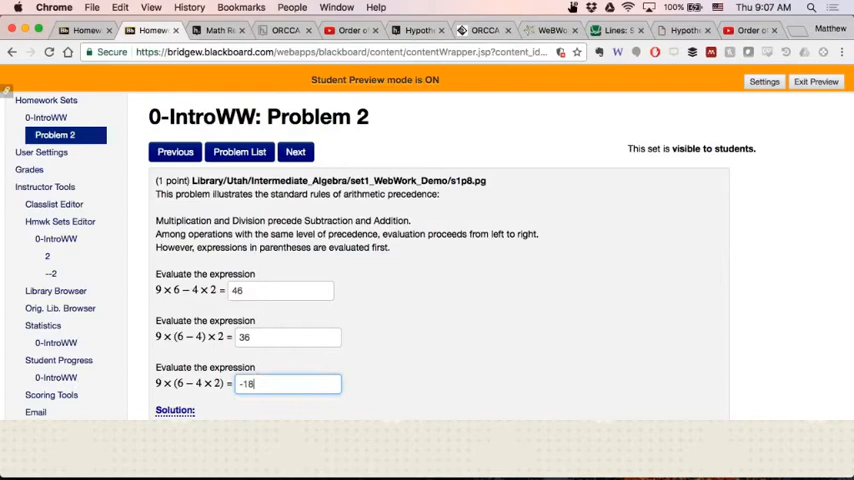
pyautogui.scroll(-3)
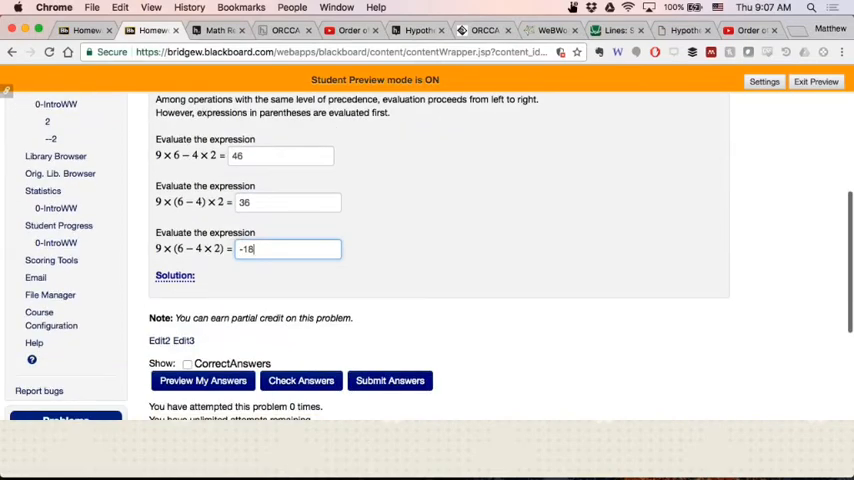
pyautogui.click(390, 380)
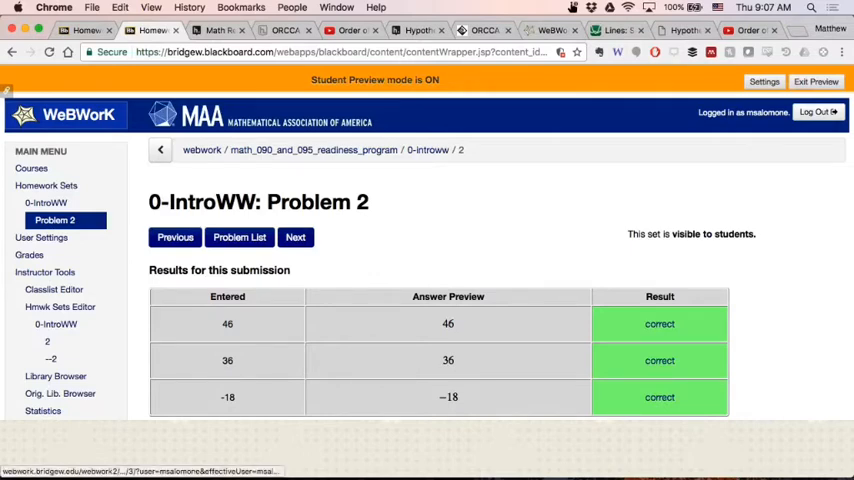
# - Open Problem 4, the a + b expression-entry problem, from the sidebar
pyautogui.click(295, 237)
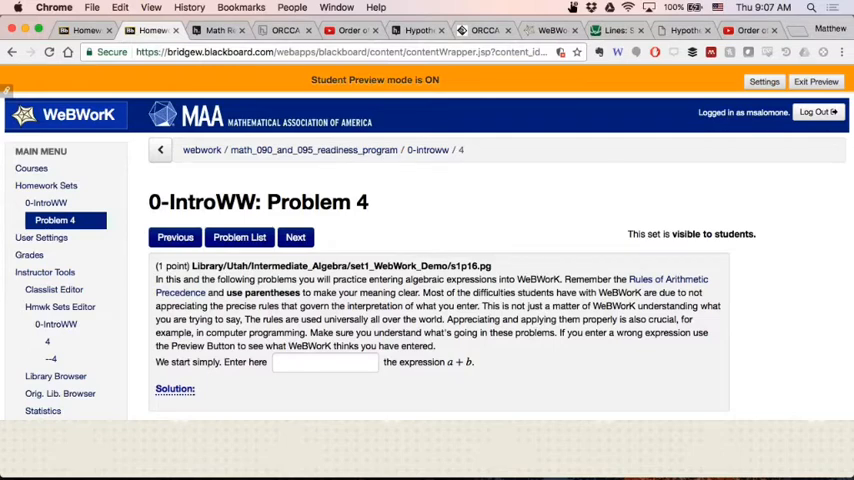
# - Enter a+b as Problem 4's answer and submit it
pyautogui.write('a+b')
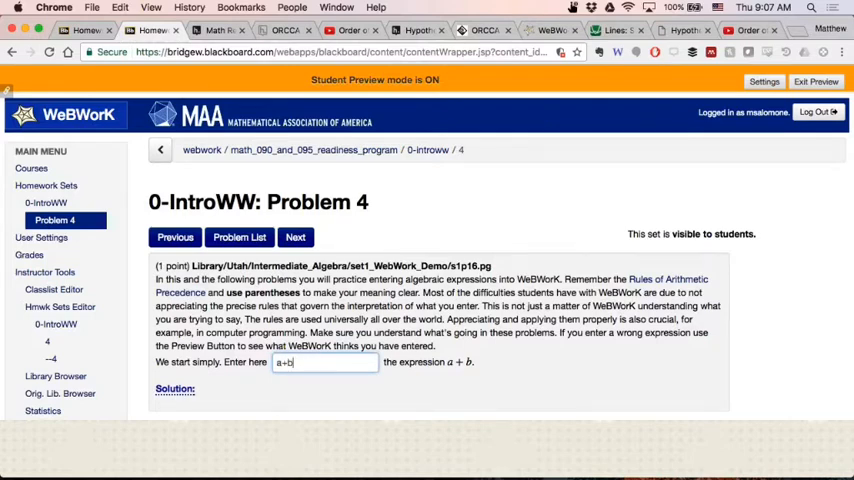
pyautogui.scroll(-3)
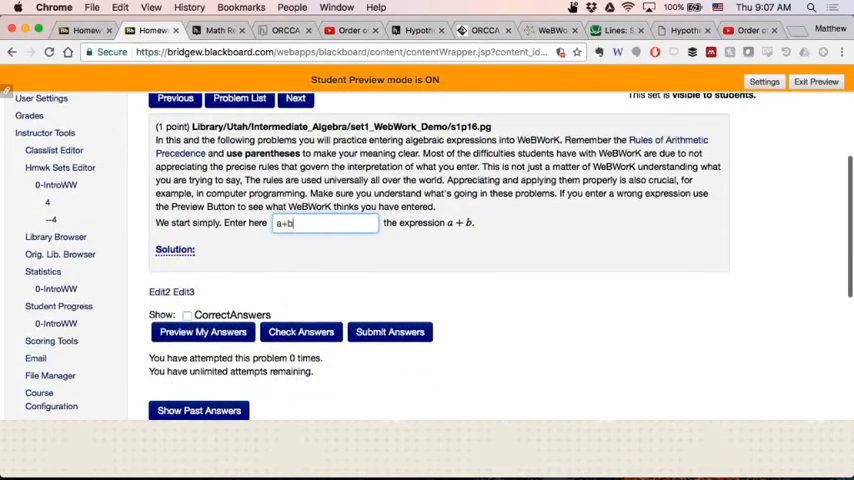
pyautogui.click(390, 331)
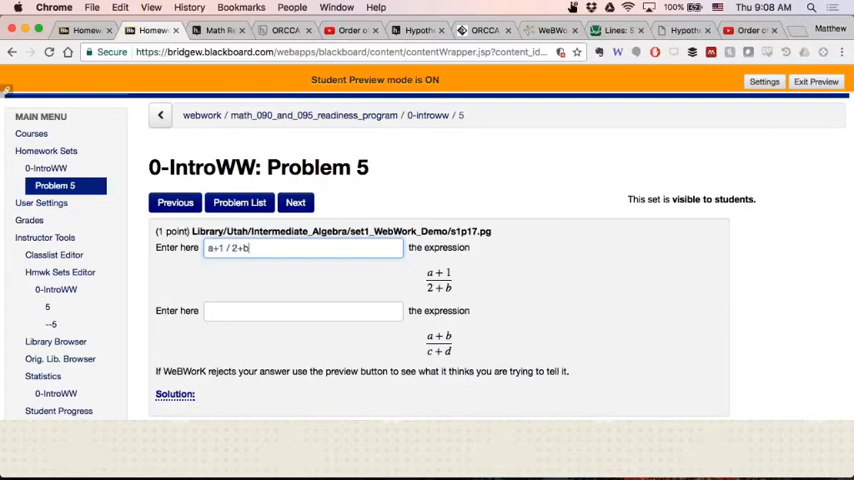
pyautogui.moveTo(255, 280)
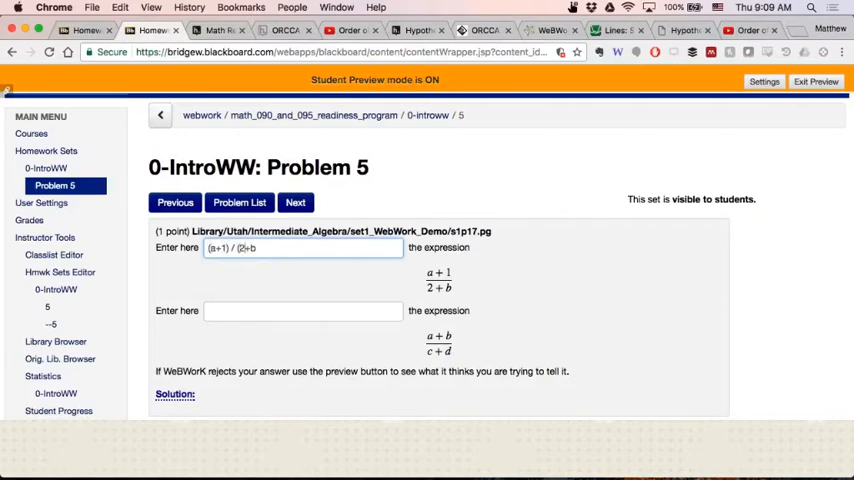
# - Complete (a+1)/(2+b) in Problem 5's first box and enter (a+b)/(c+d) in the second
pyautogui.write('b')
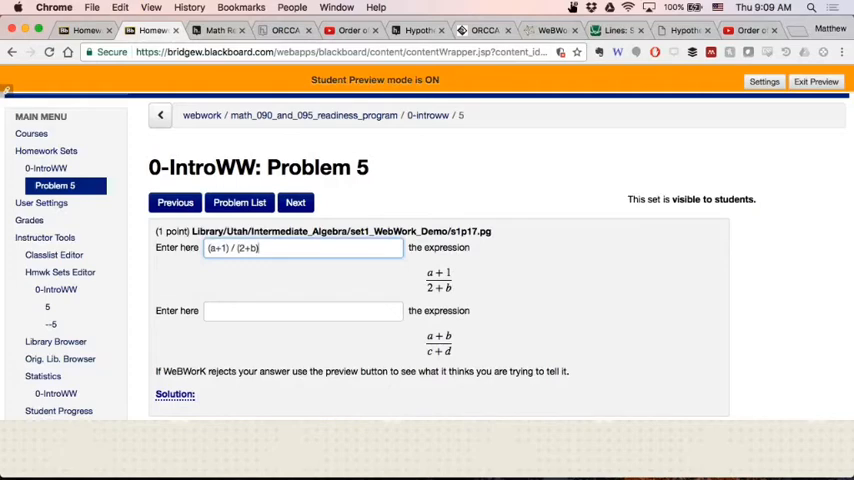
pyautogui.click(303, 310)
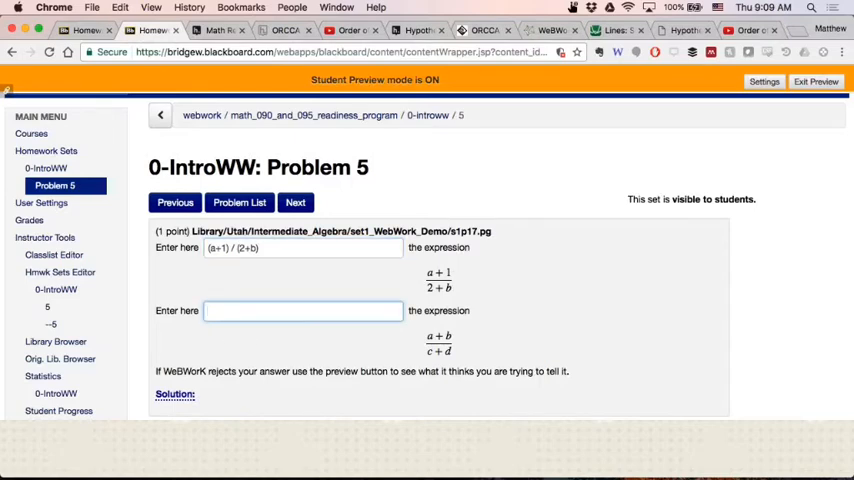
pyautogui.write('a+b /')
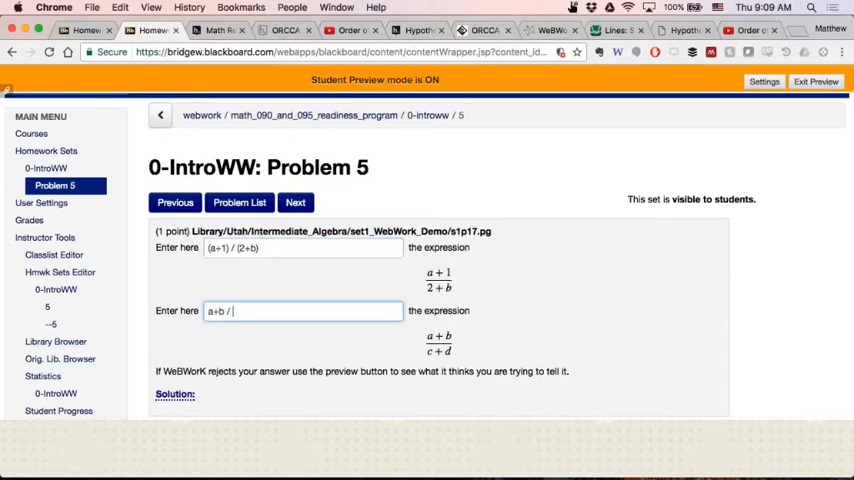
pyautogui.write('c+d)')
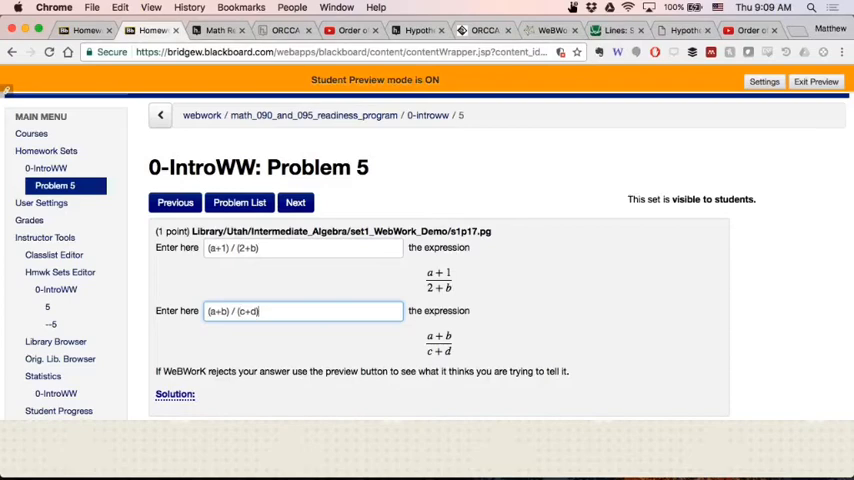
pyautogui.scroll(-3)
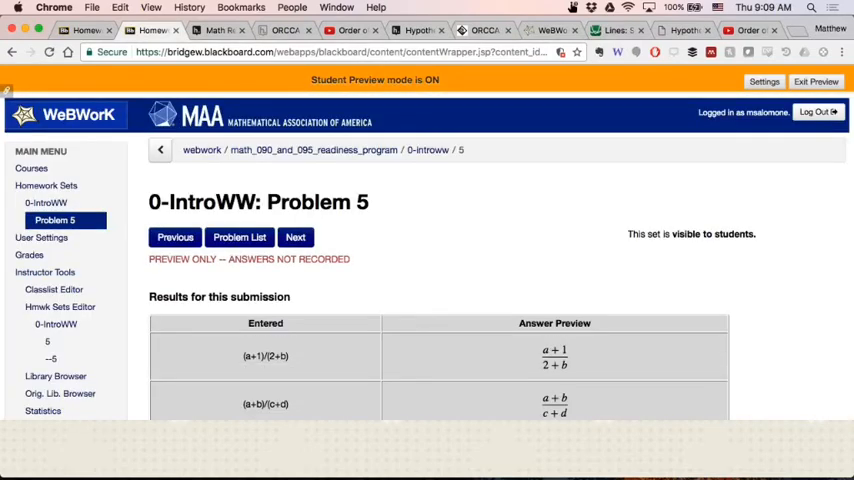
# - Check Problem 5's answers so (a+1)/(2+b) and (a+b)/(c+d) are marked correct
pyautogui.scroll(-3)
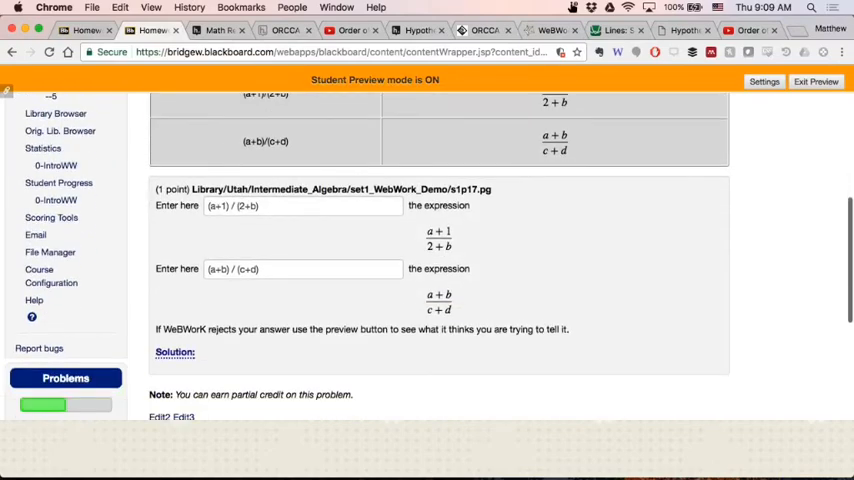
pyautogui.scroll(-3)
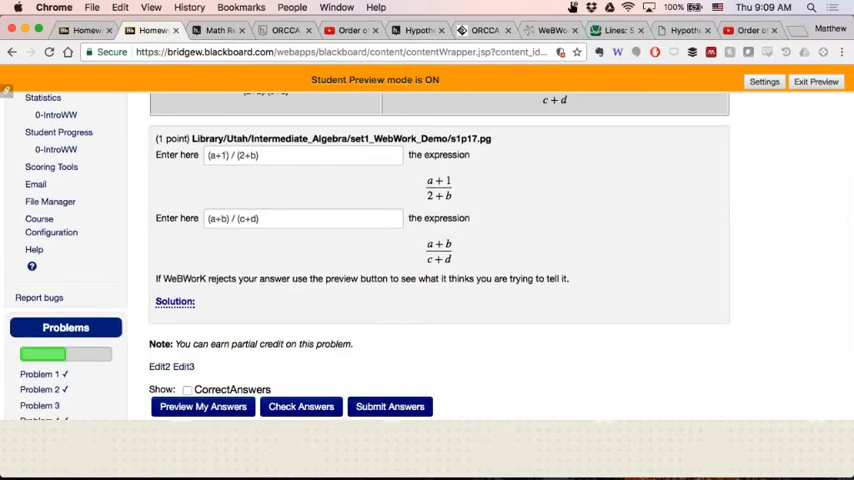
pyautogui.click(390, 406)
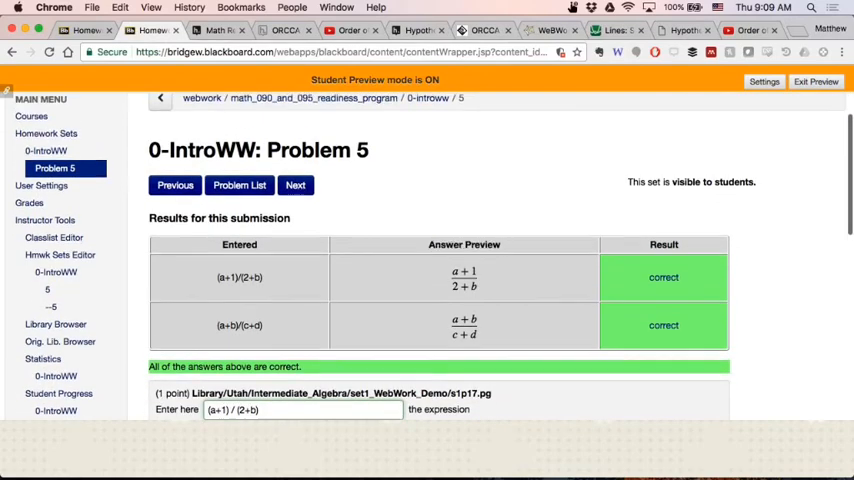
pyautogui.scroll(-3)
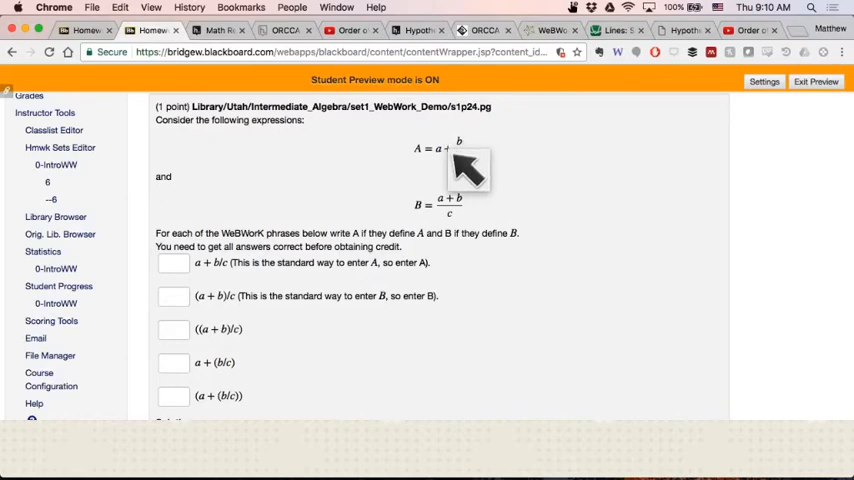
pyautogui.moveTo(473, 213)
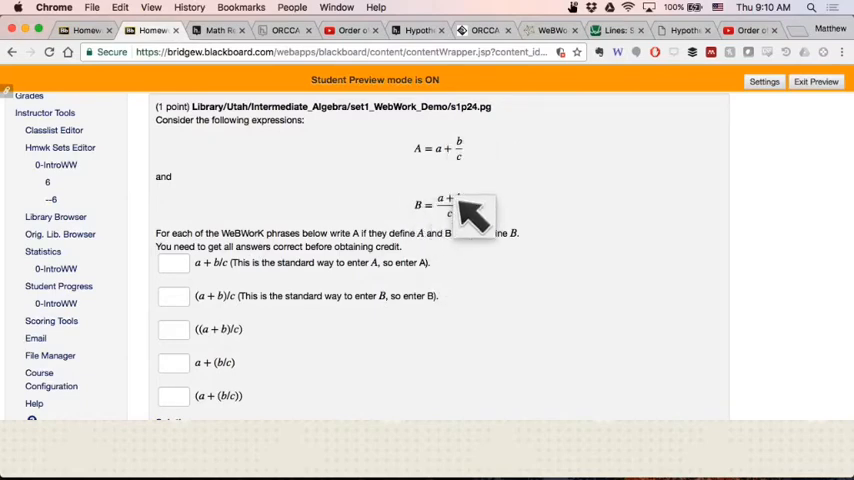
pyautogui.moveTo(487, 220)
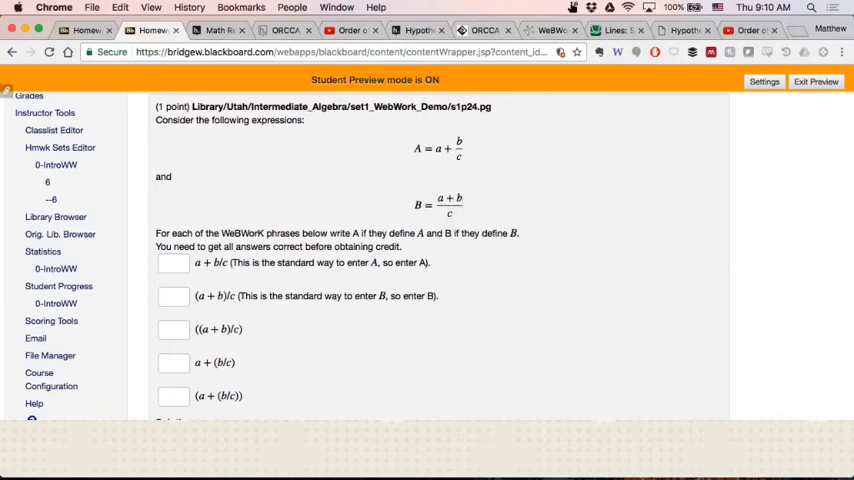
# - Answer A for a + b/c and B for (a + b)/c in Problem 6
pyautogui.scroll(-3)
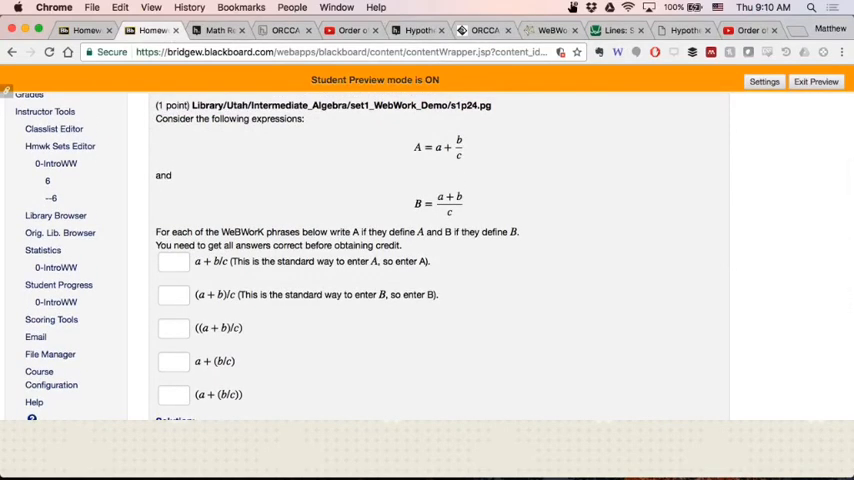
pyautogui.click(173, 261)
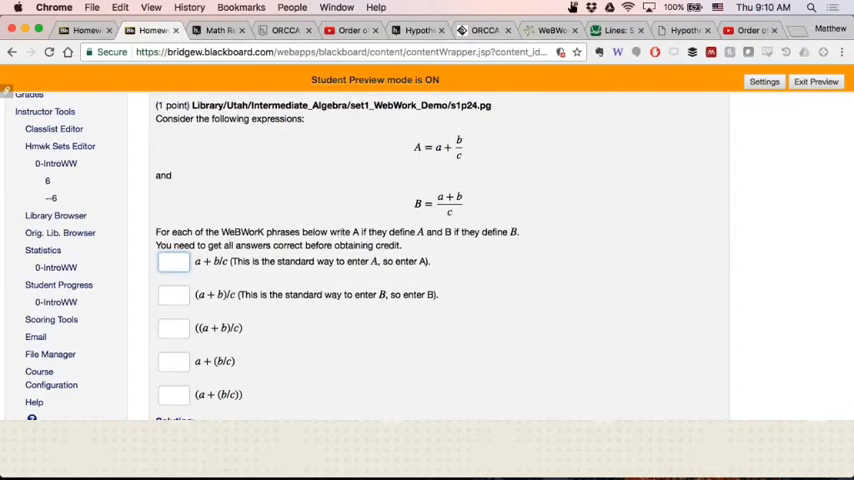
pyautogui.write('A')
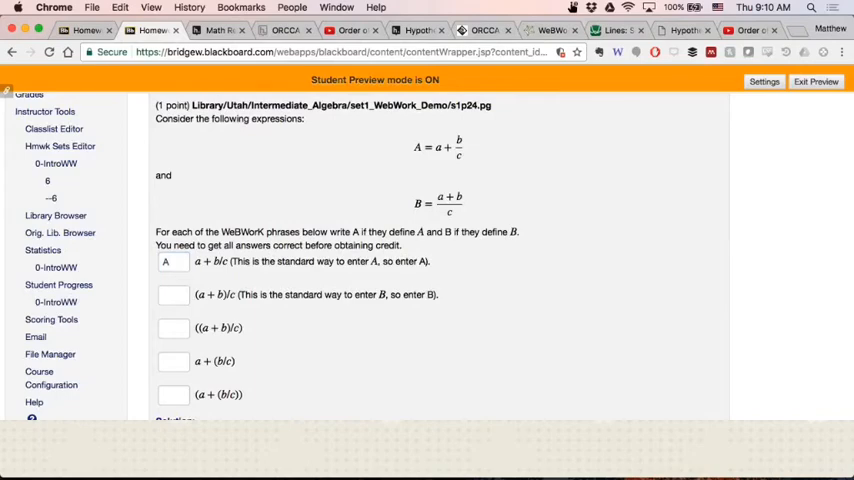
pyautogui.click(172, 294)
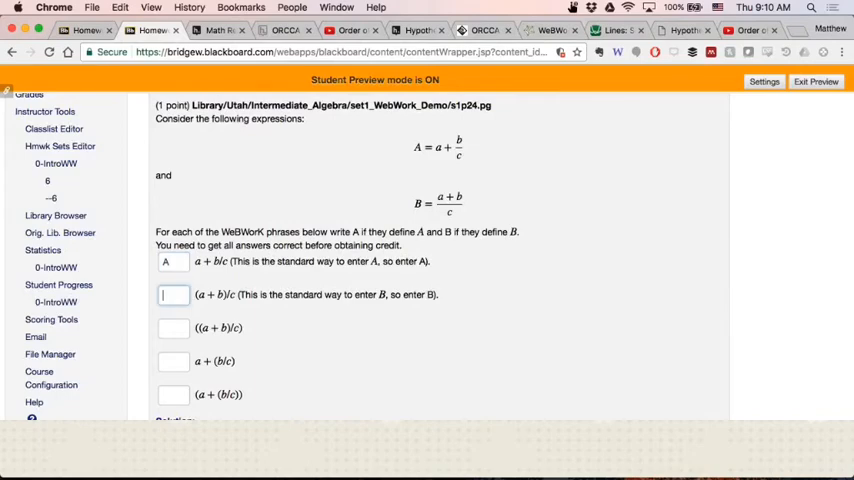
pyautogui.click(173, 294)
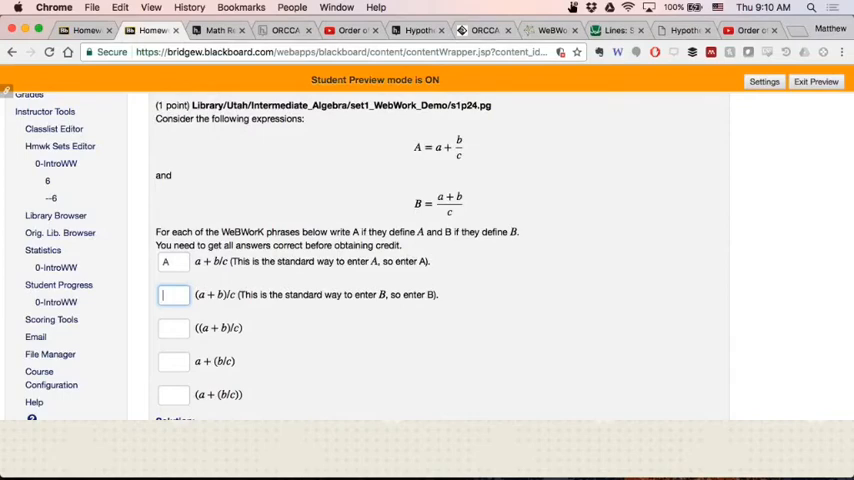
pyautogui.write('B')
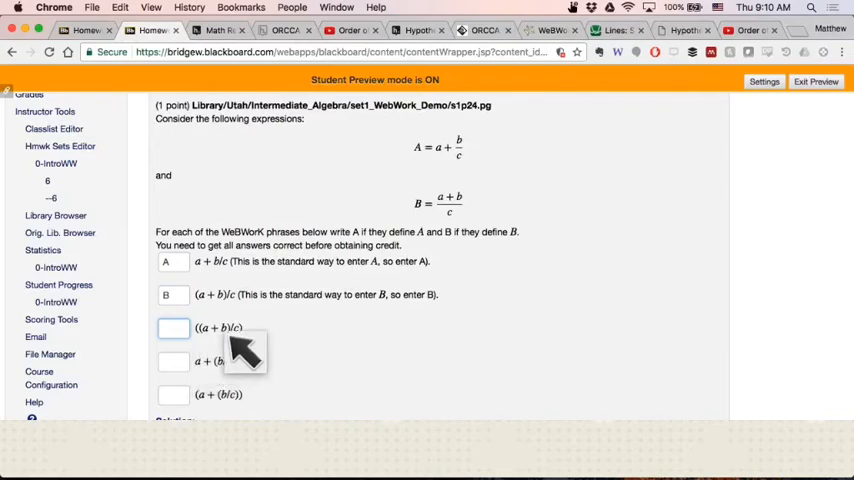
pyautogui.click(173, 328)
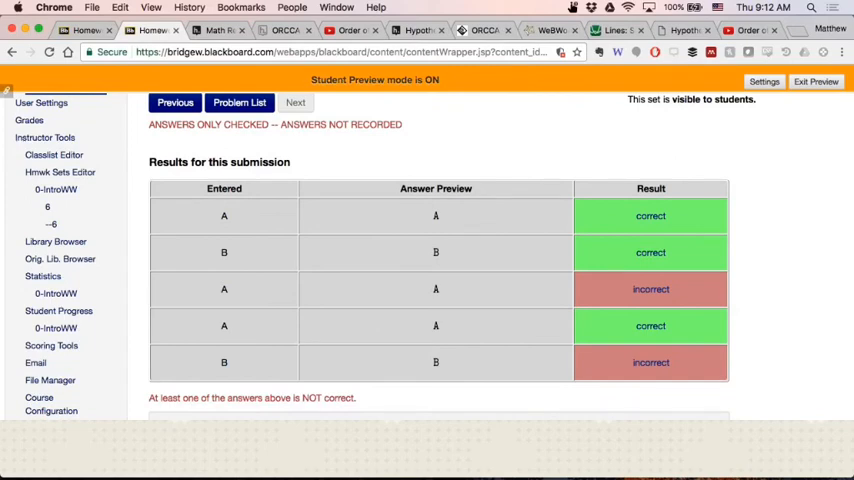
# - Select Problem 6's answer box for a + (b/c) to revise it
pyautogui.scroll(-3)
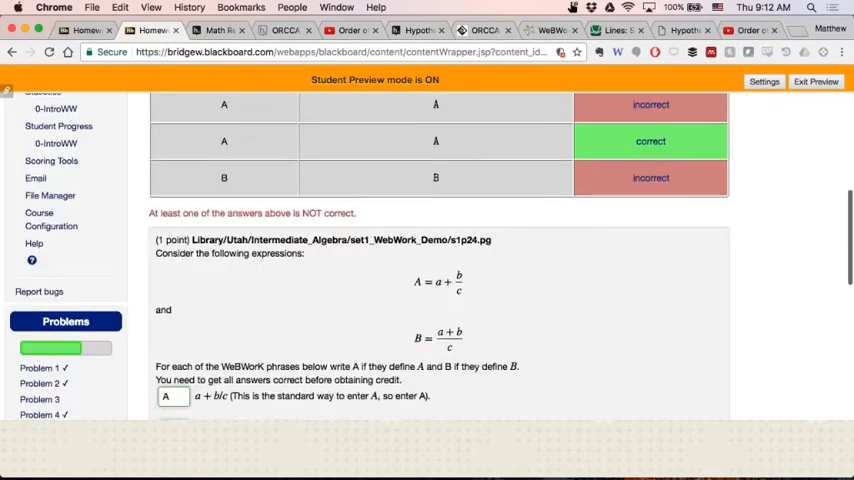
pyautogui.scroll(-3)
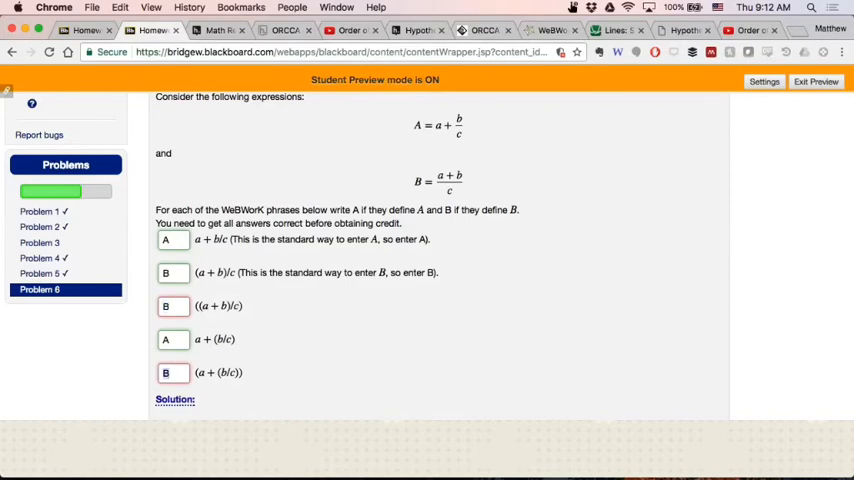
pyautogui.click(172, 372)
pyautogui.write('A')
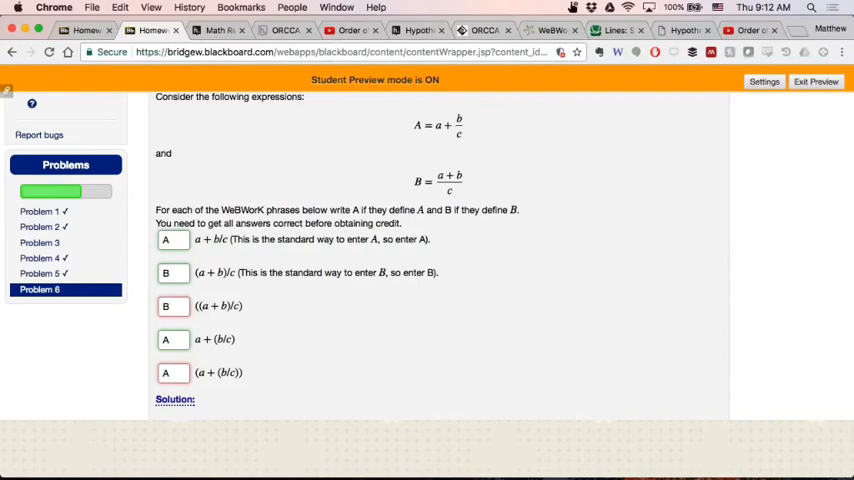
pyautogui.moveTo(225, 330)
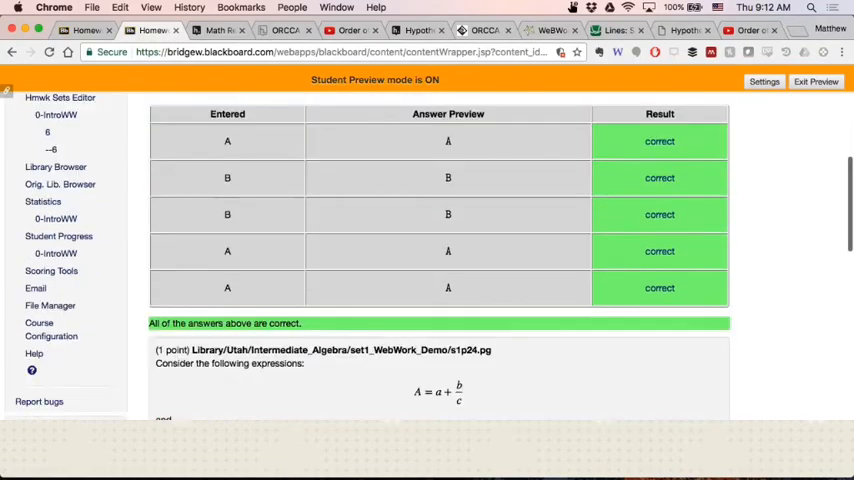
# - Submit Problem 6's corrected answers A, B, B, A, A
pyautogui.scroll(-3)
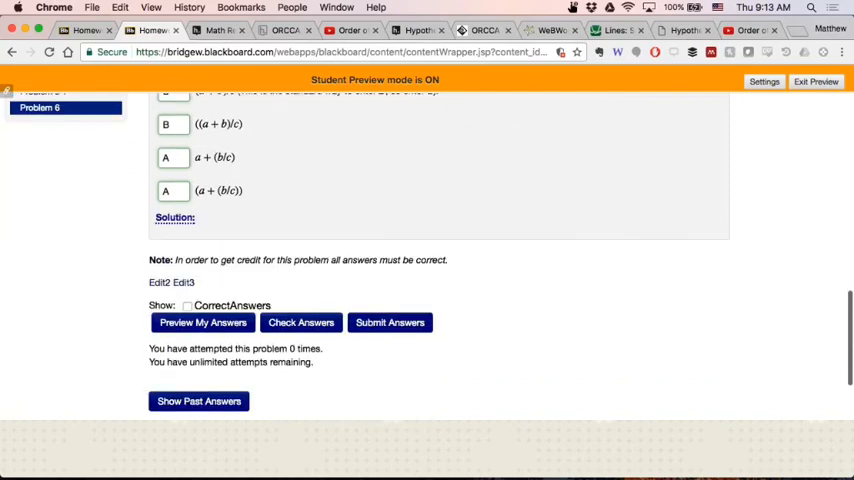
pyautogui.click(390, 322)
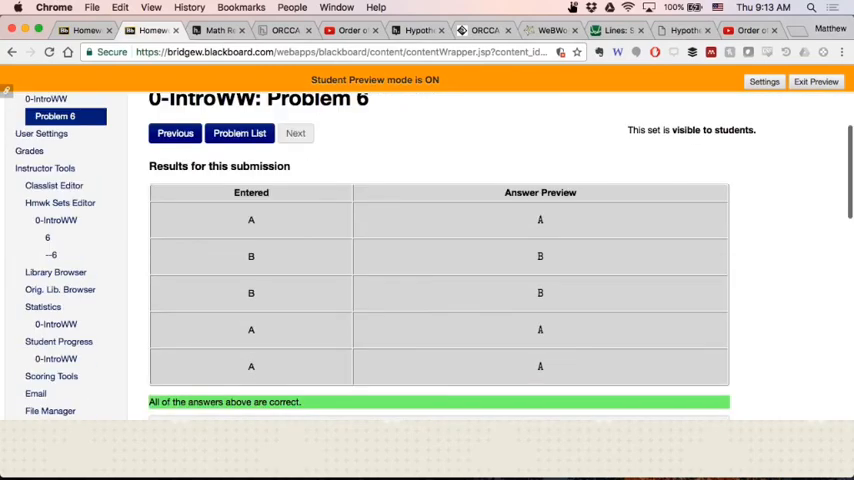